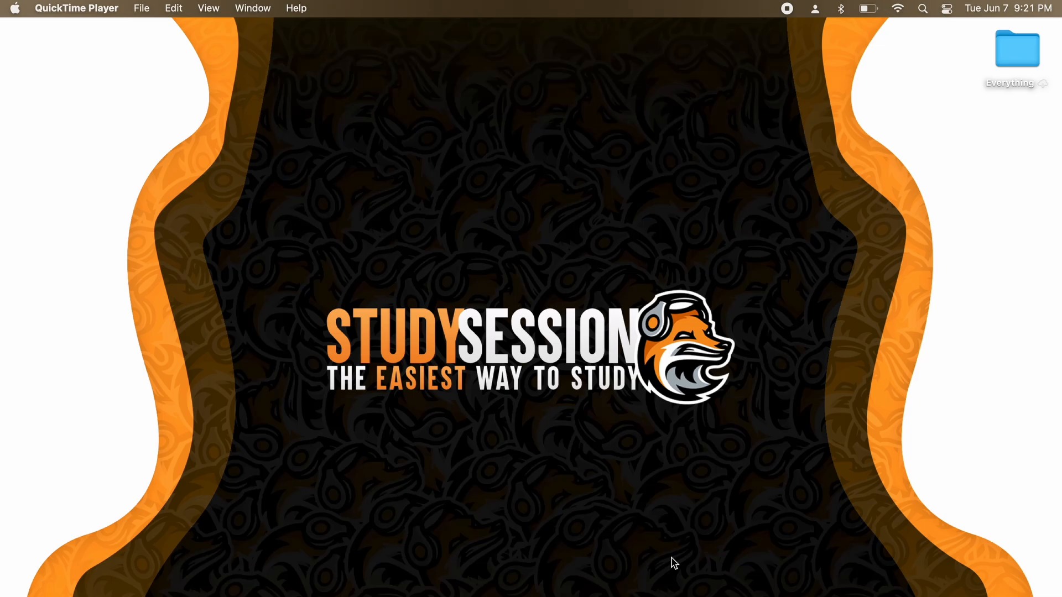
Step: Launch the Terminal application from a Spotlight search for "terminal"
type("terminal")
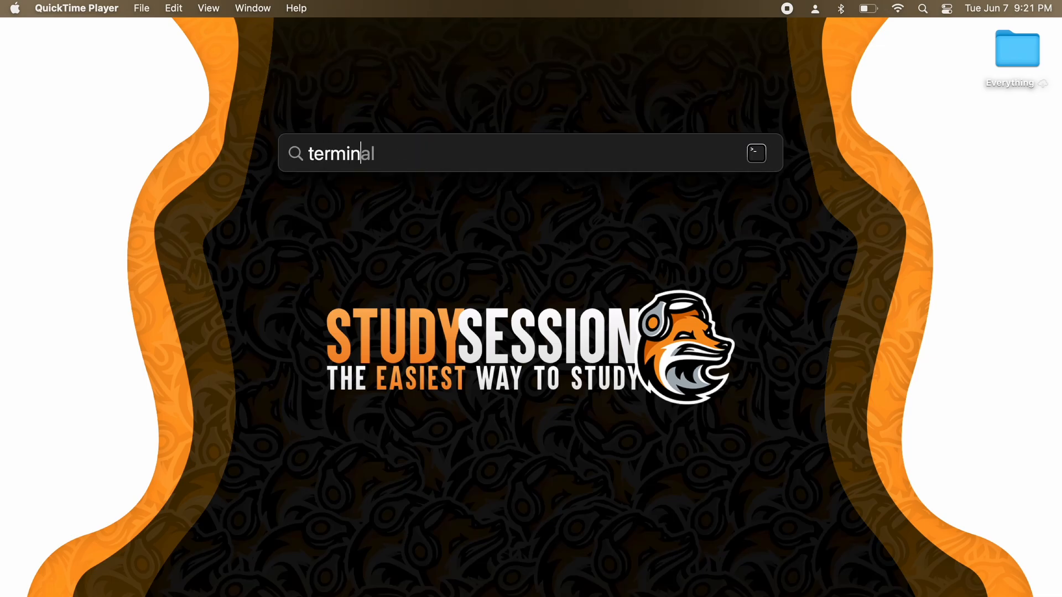
key("Return")
type("python")
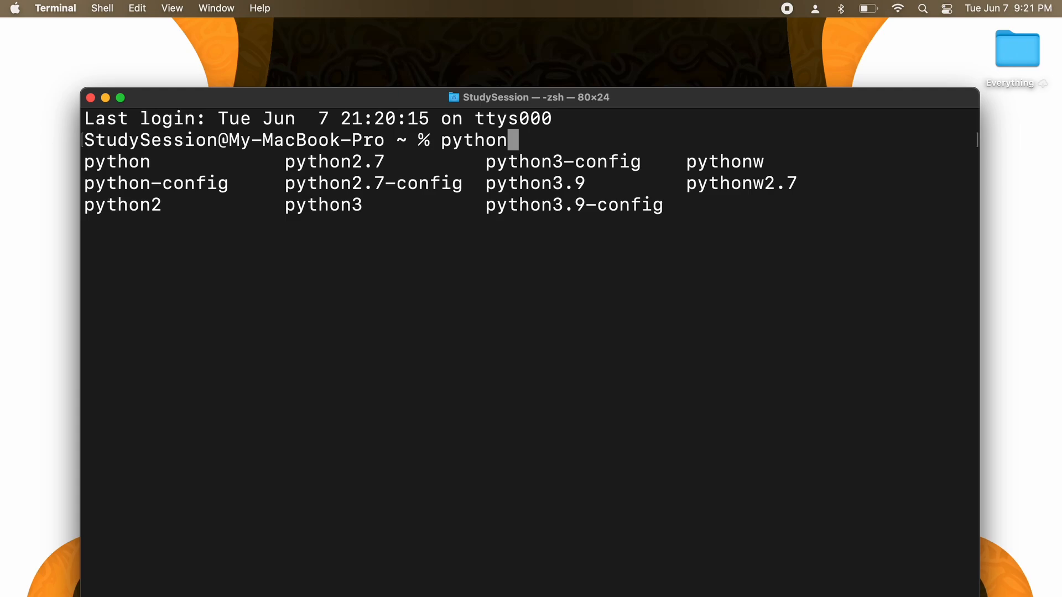
mouse_move(597, 191)
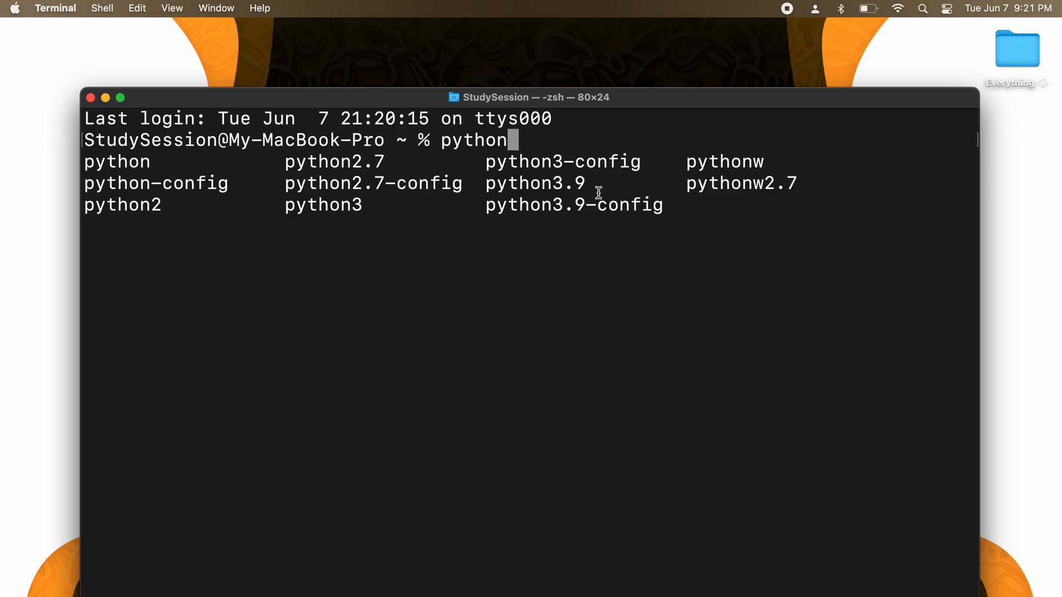
double_click(534, 184)
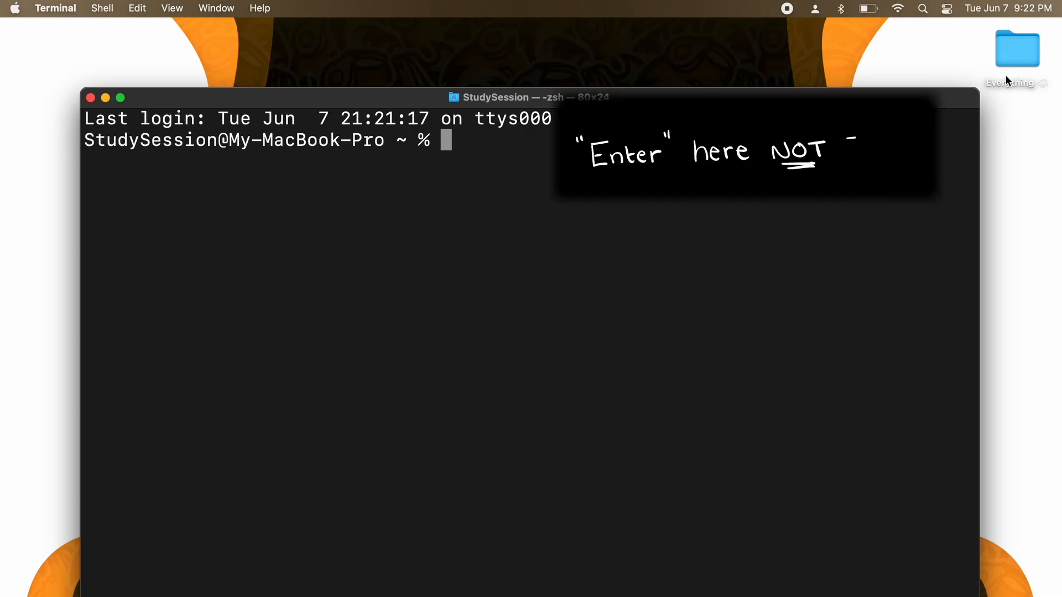
Step: List the home folder's contents with ls
type("ls")
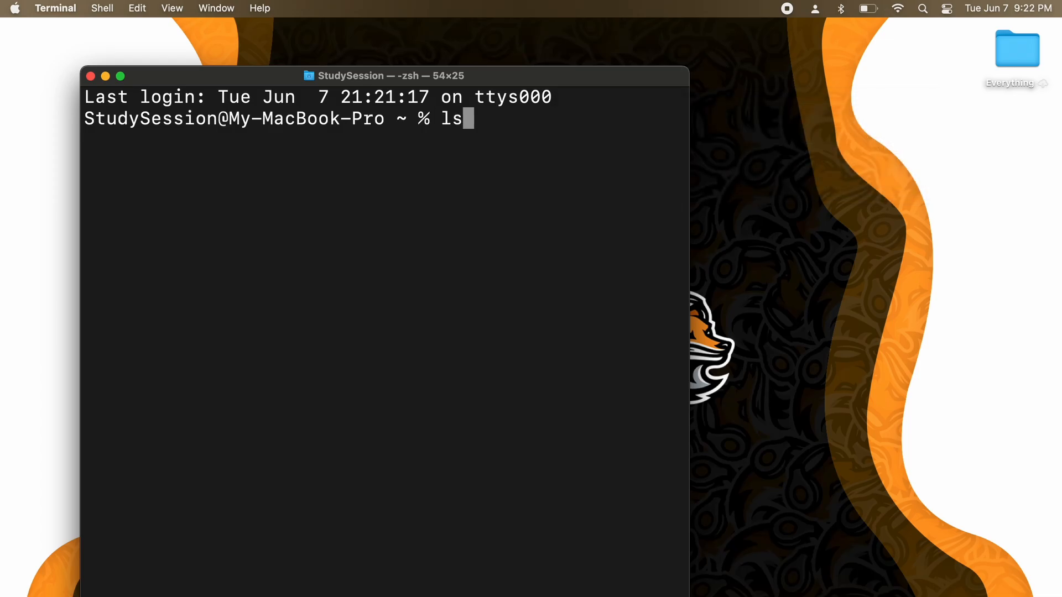
type("ls")
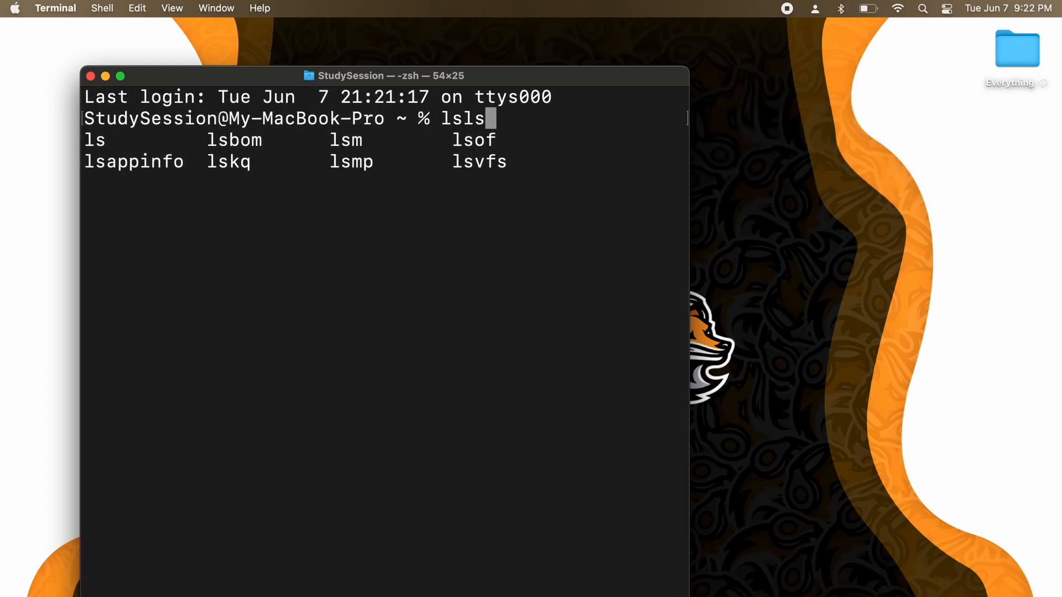
key("Return")
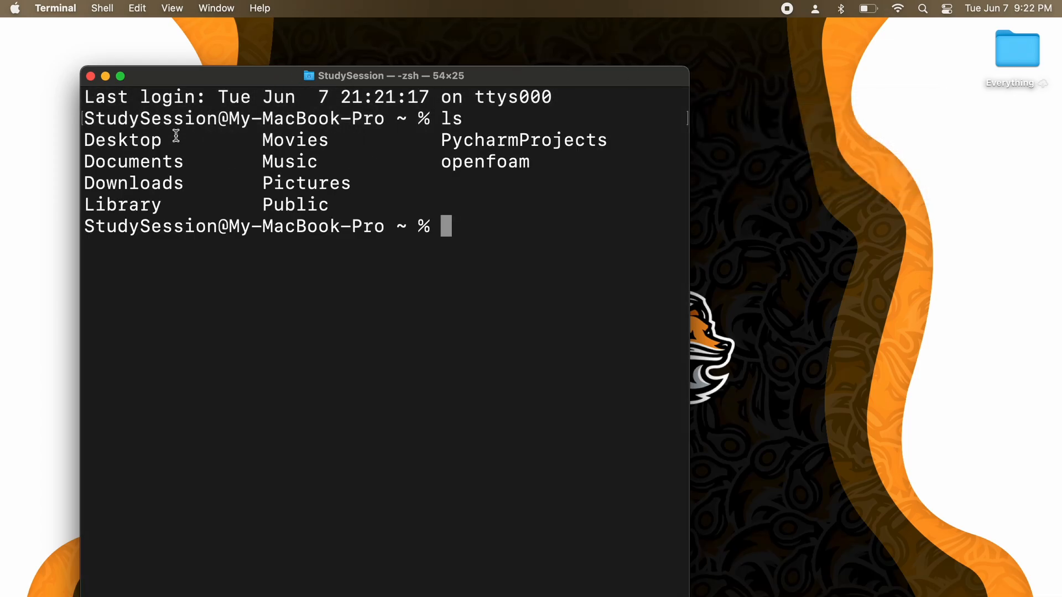
Step: Change directory into the Desktop folder using cd with tab completion
double_click(122, 139)
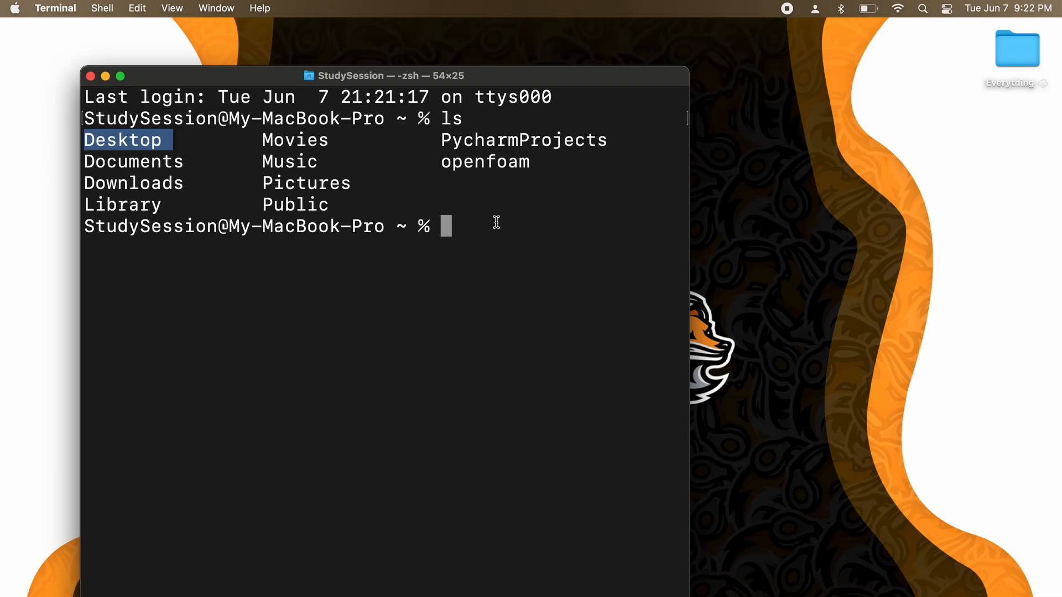
type("cd De")
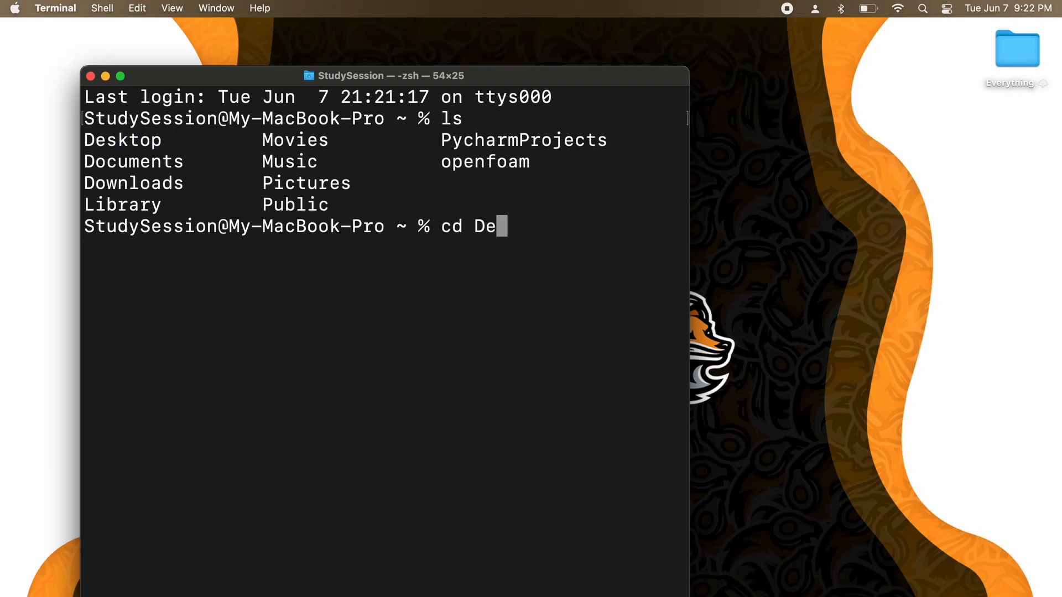
key("Tab")
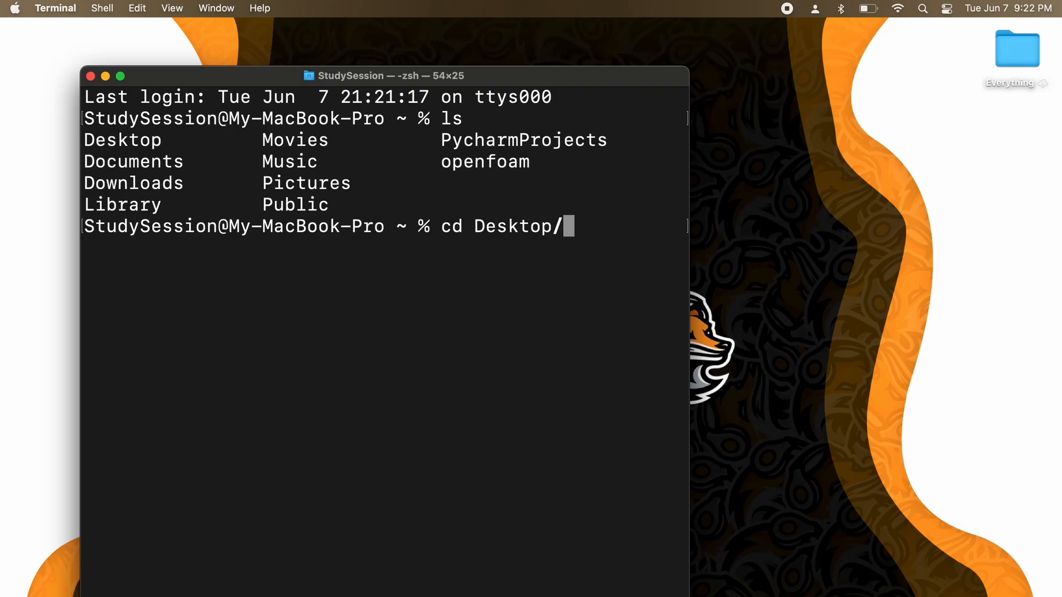
key("Return")
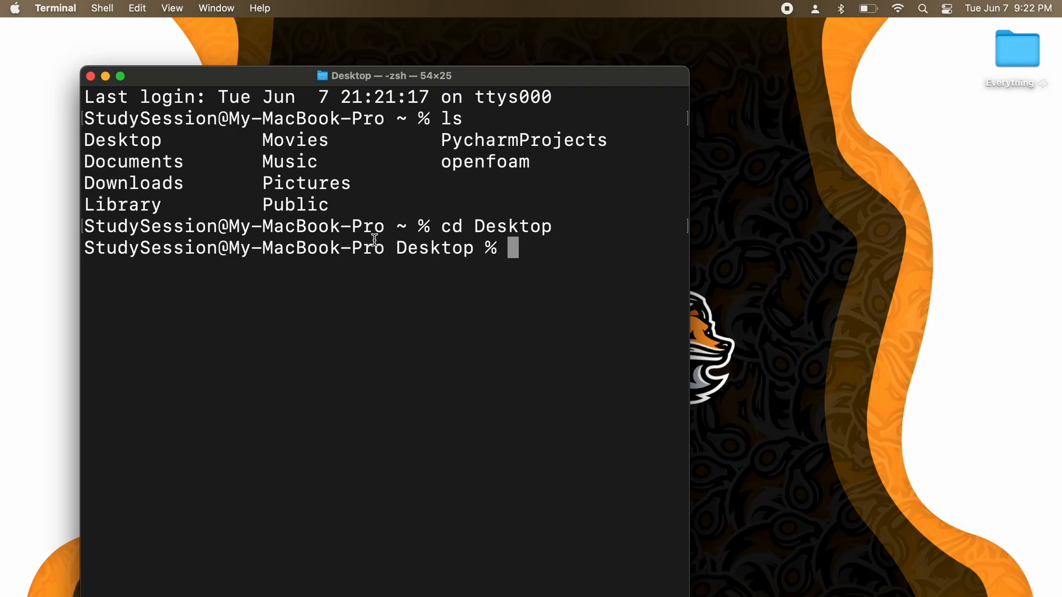
Step: Run python3.9 -m venv pip_install to create the virtual environment on the Desktop
double_click(434, 248)
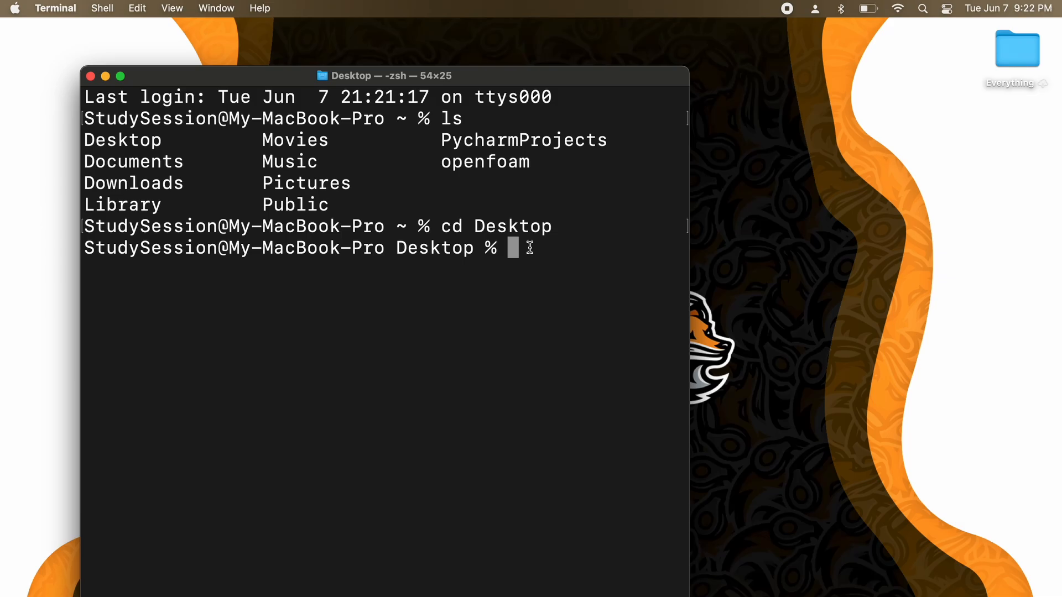
type("python2")
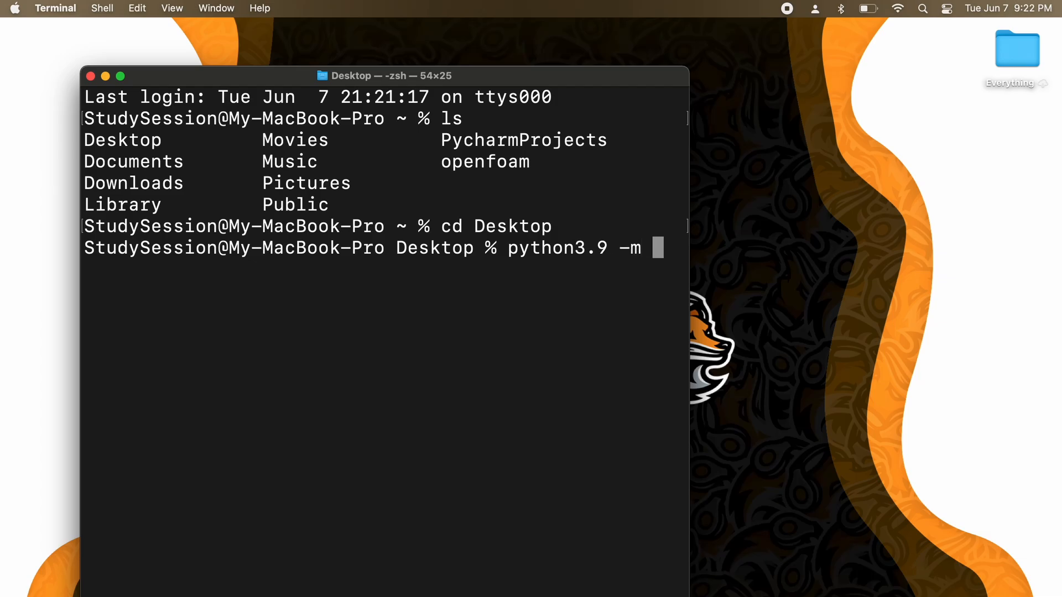
type("venv")
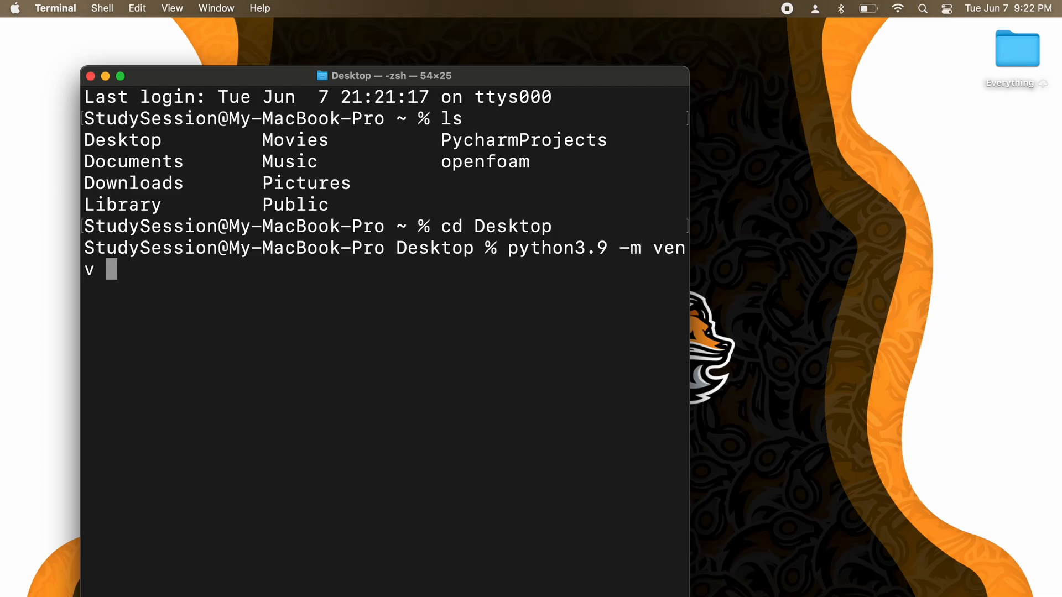
mouse_move(744, 236)
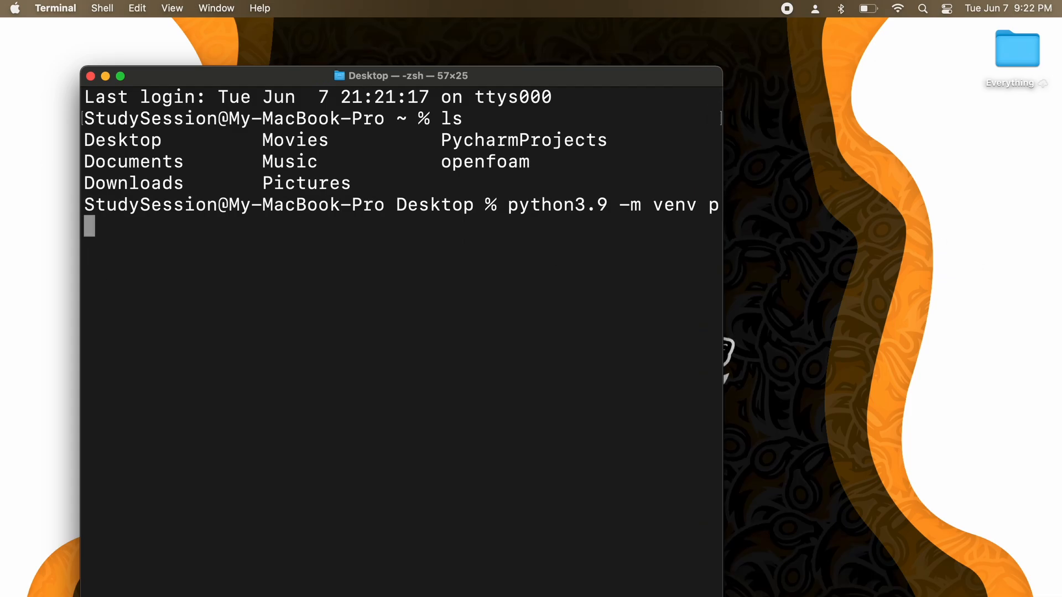
type("ip)")
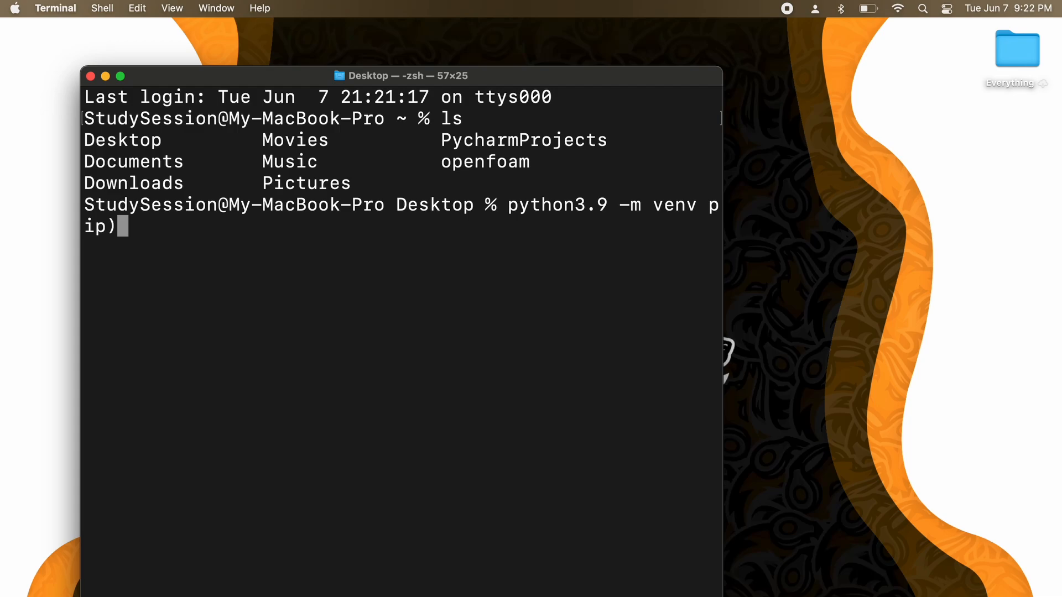
key("Return")
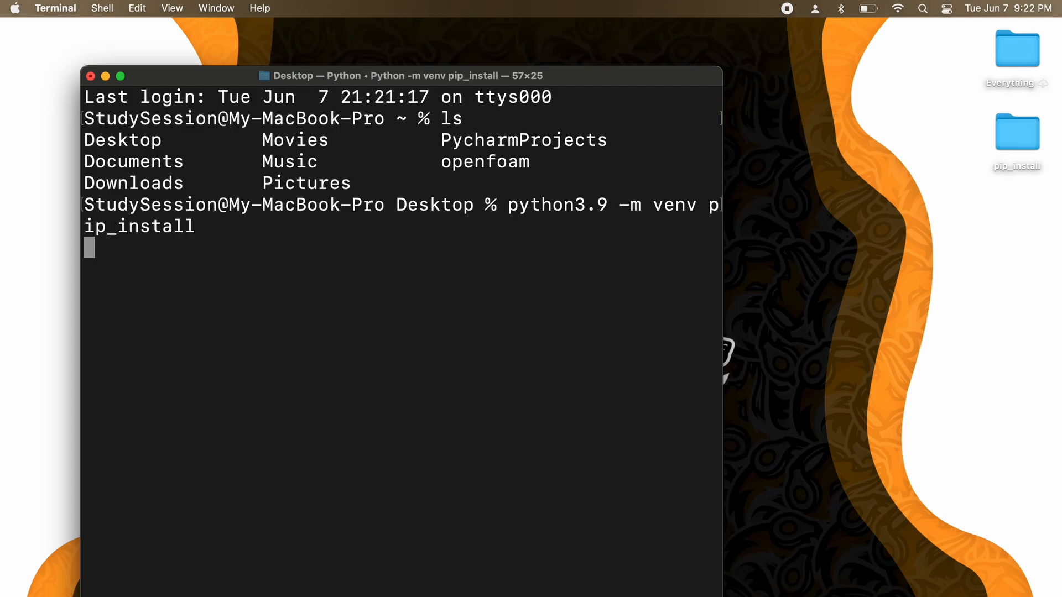
key("Return")
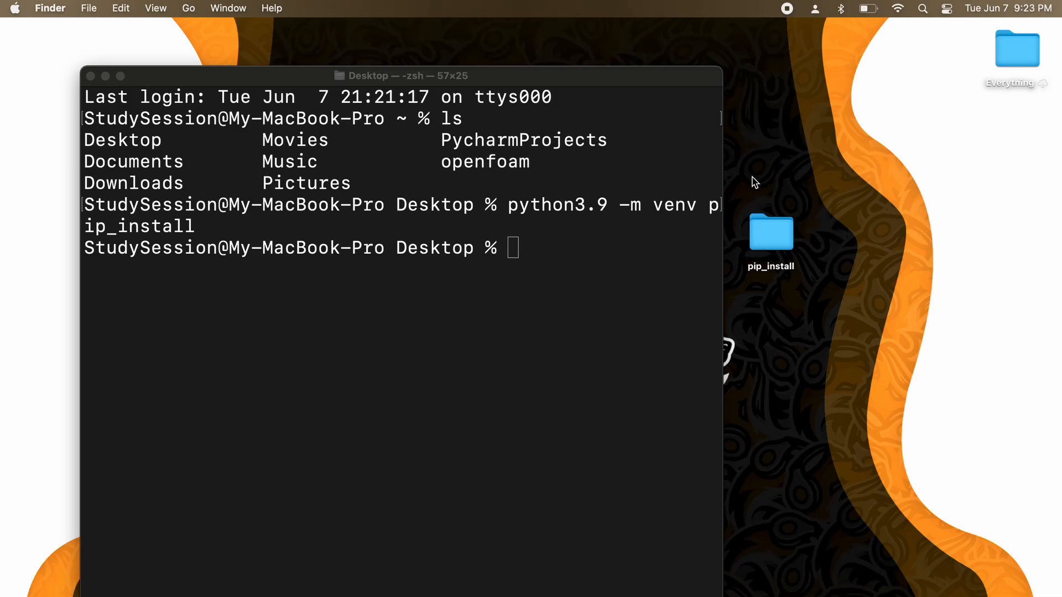
Step: Browse into pip_install/bin in Finder and scroll to the pip3 executable
double_click(770, 233)
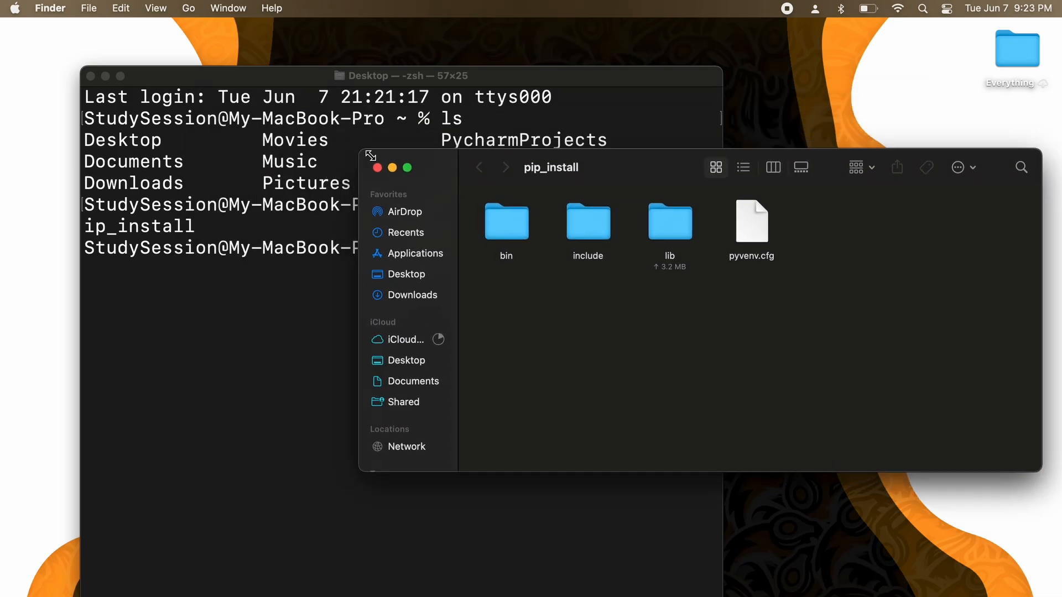
double_click(506, 221)
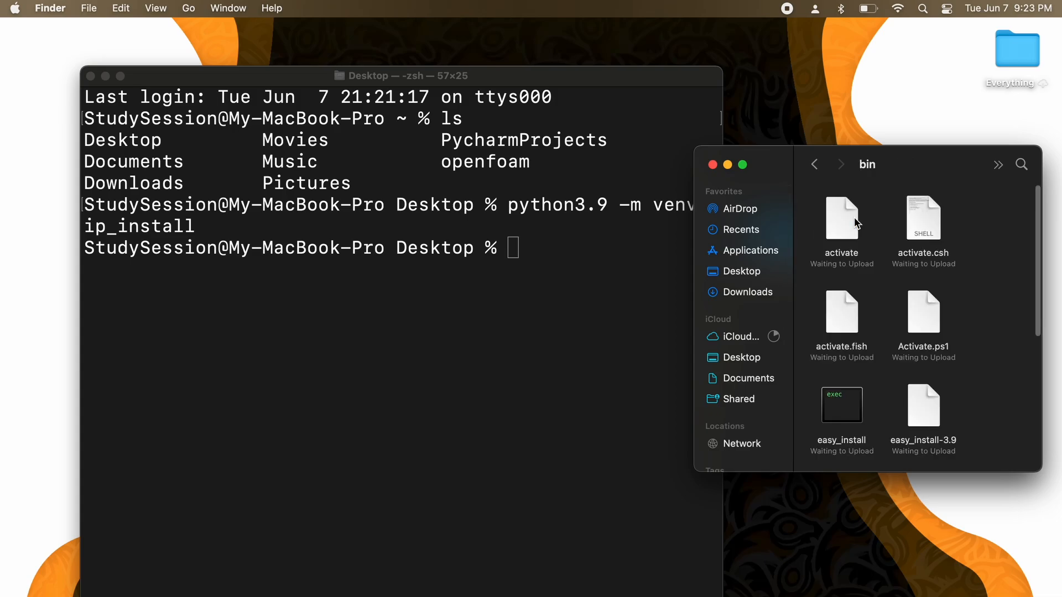
scroll("down", 3)
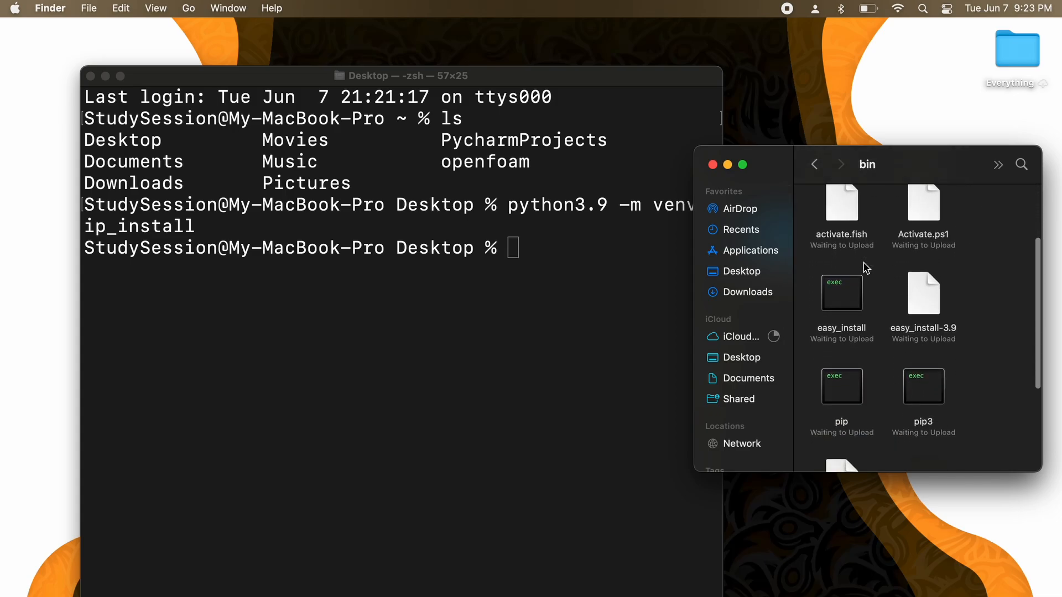
scroll("down", 3)
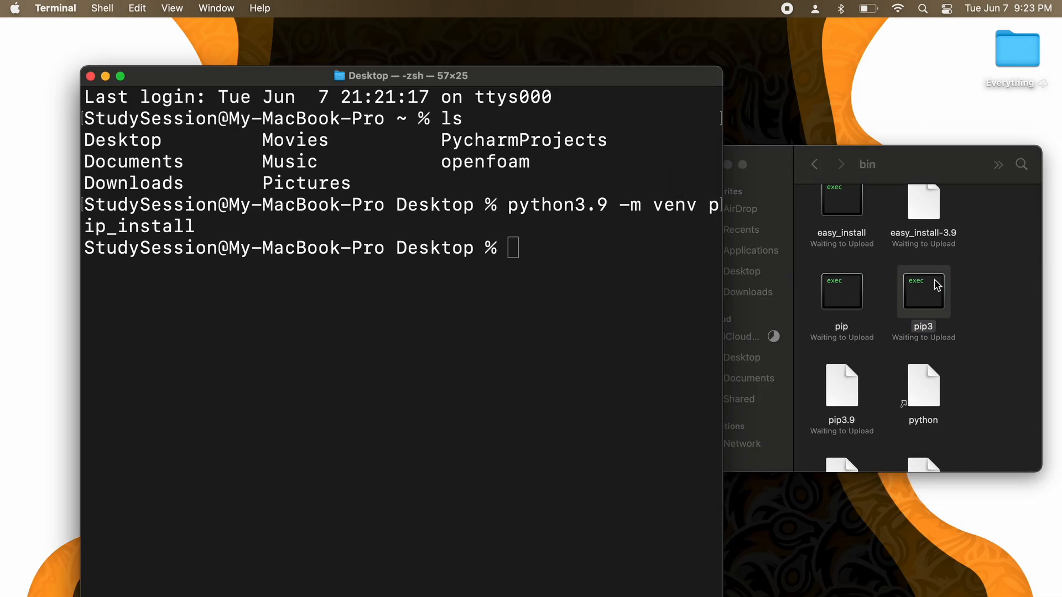
double_click(923, 291)
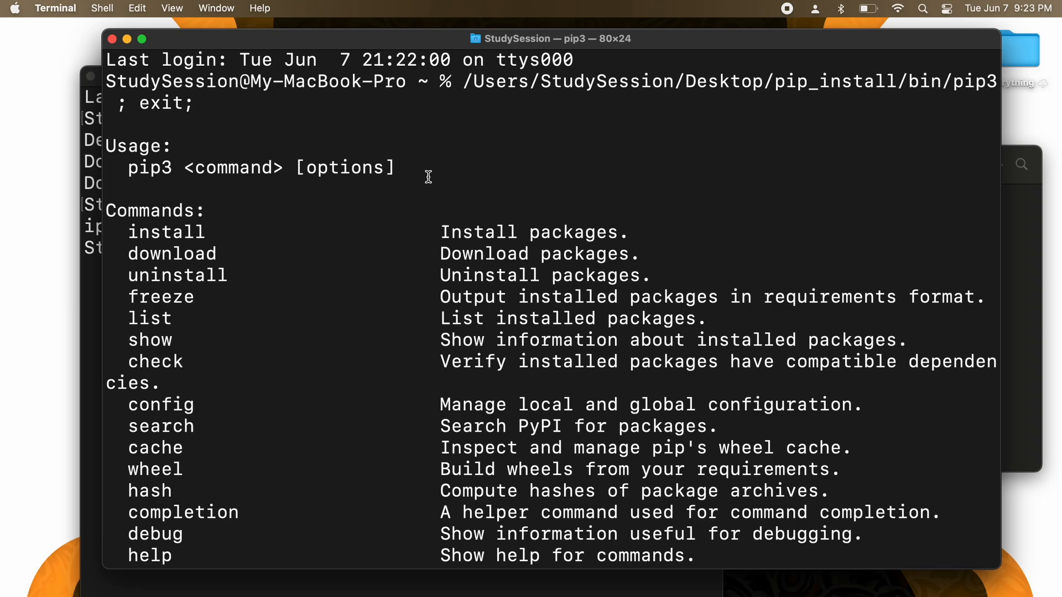
triple_click(258, 169)
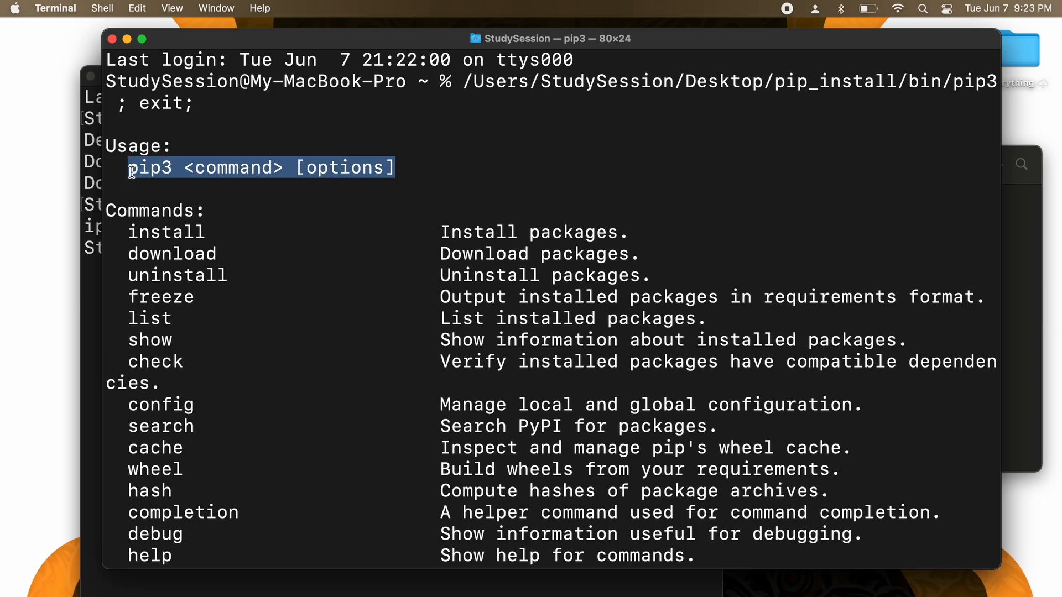
mouse_move(235, 248)
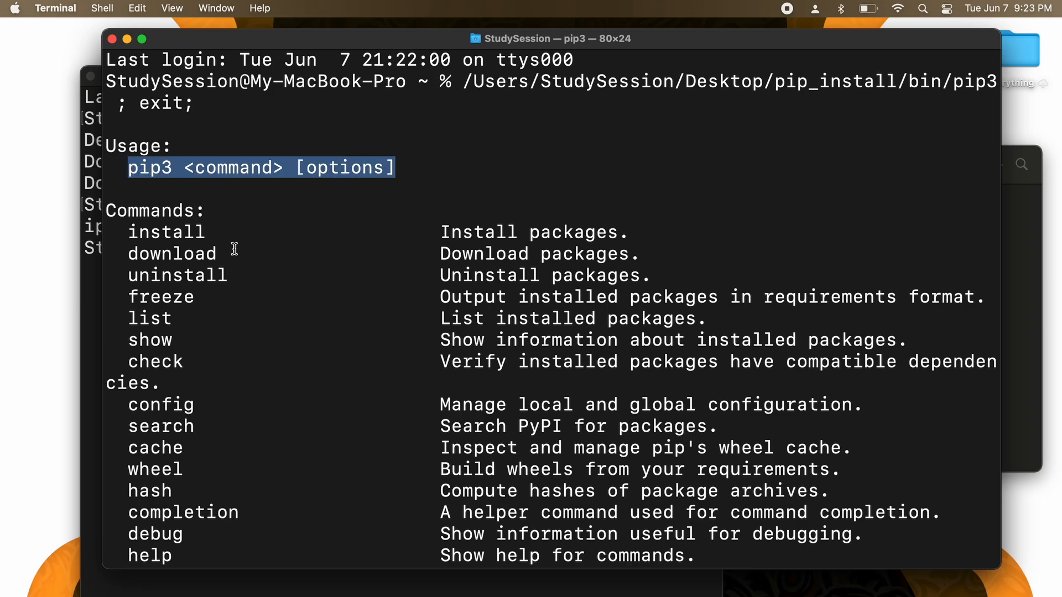
scroll("down", 3)
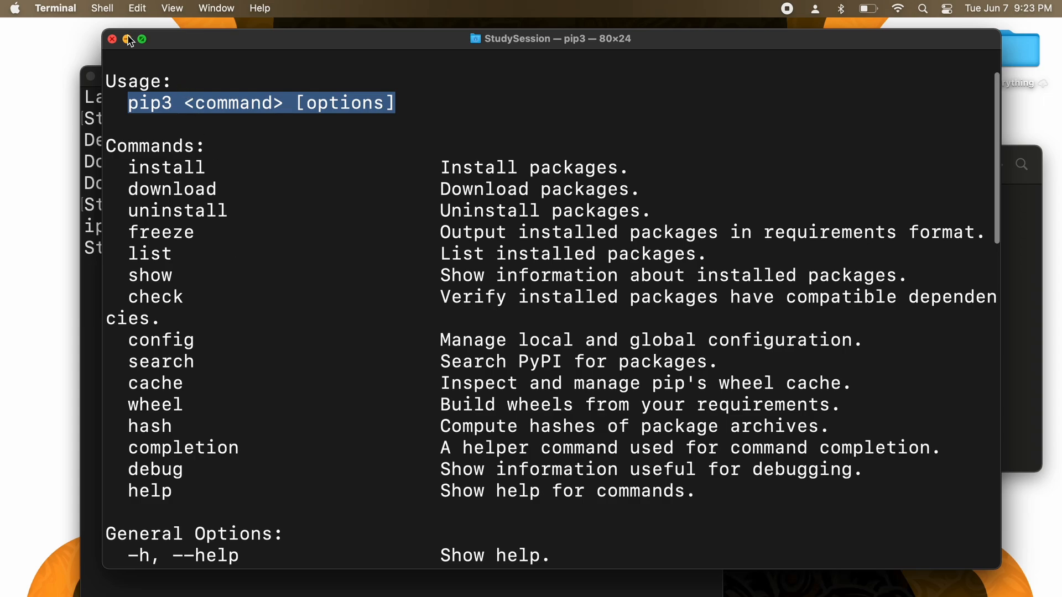
left_click(112, 39)
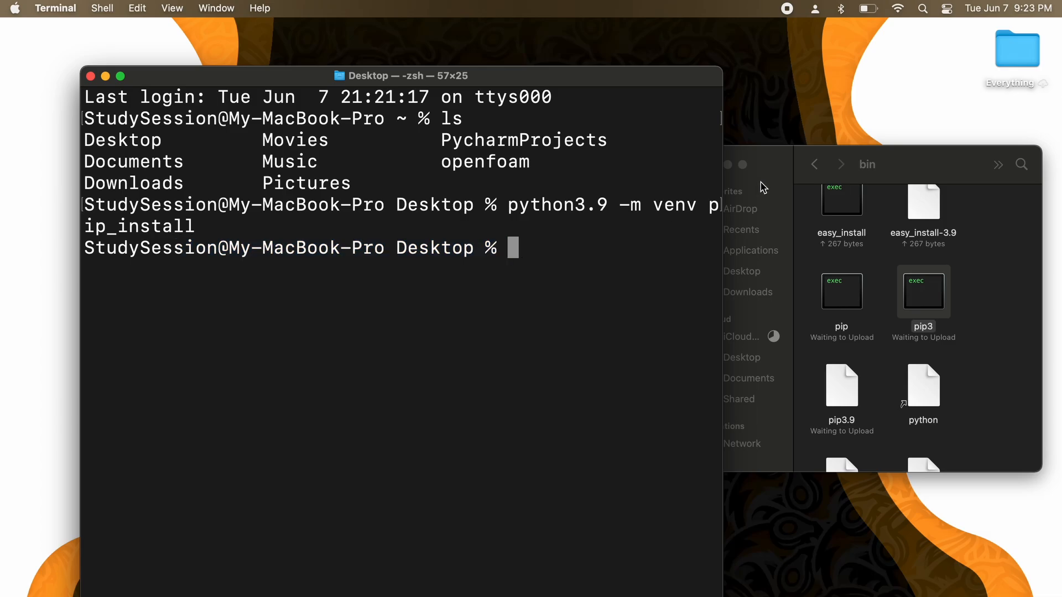
Step: Move into pip_install and run pip3 install --upgrade pip, reporting pip 22.1.2 already satisfied
type("ls")
type("c")
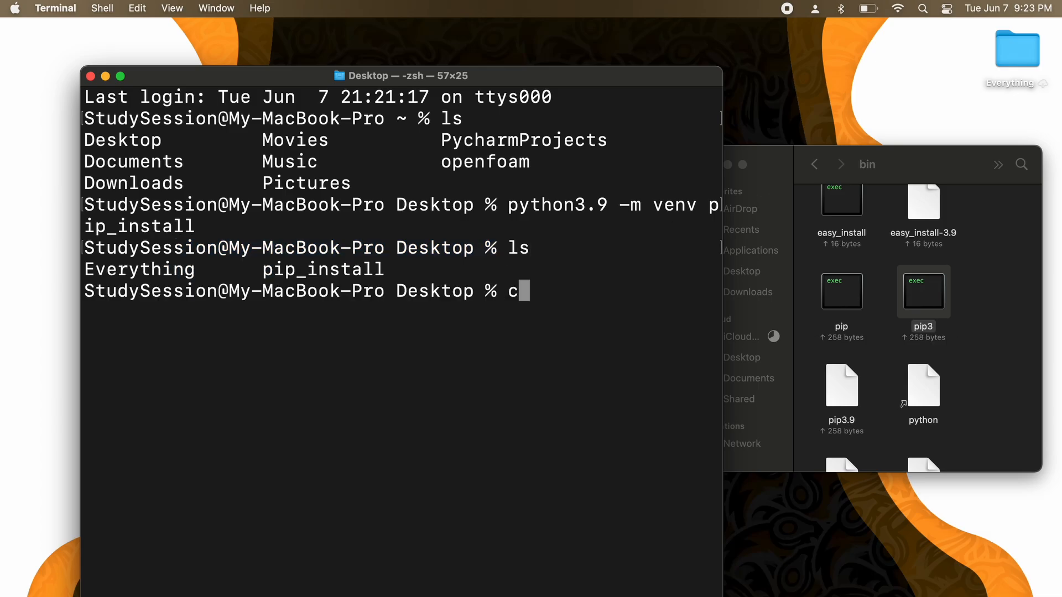
type("d pip_install/")
type("pip3")
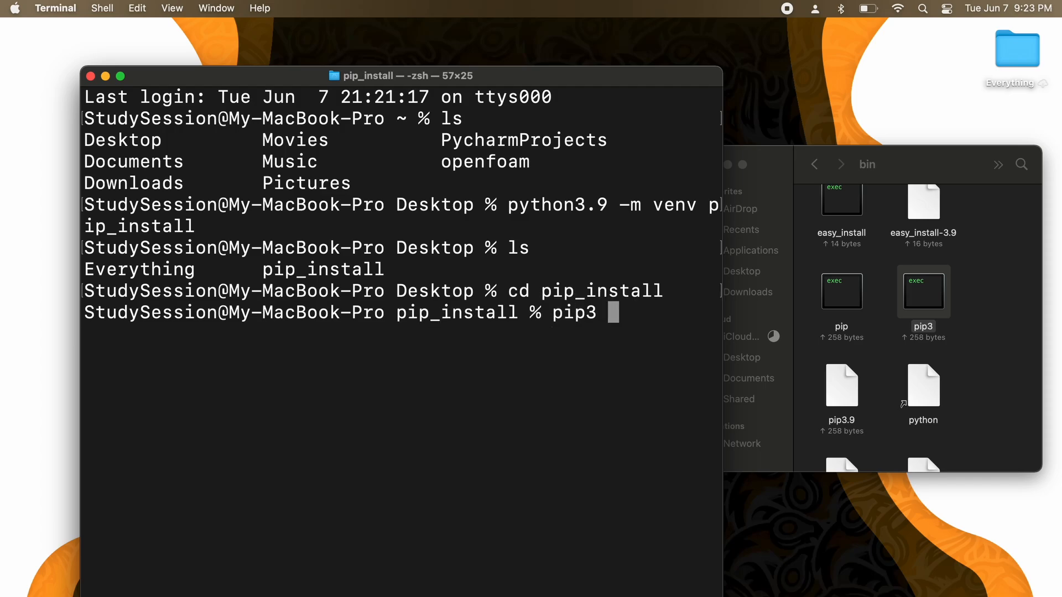
type("install --")
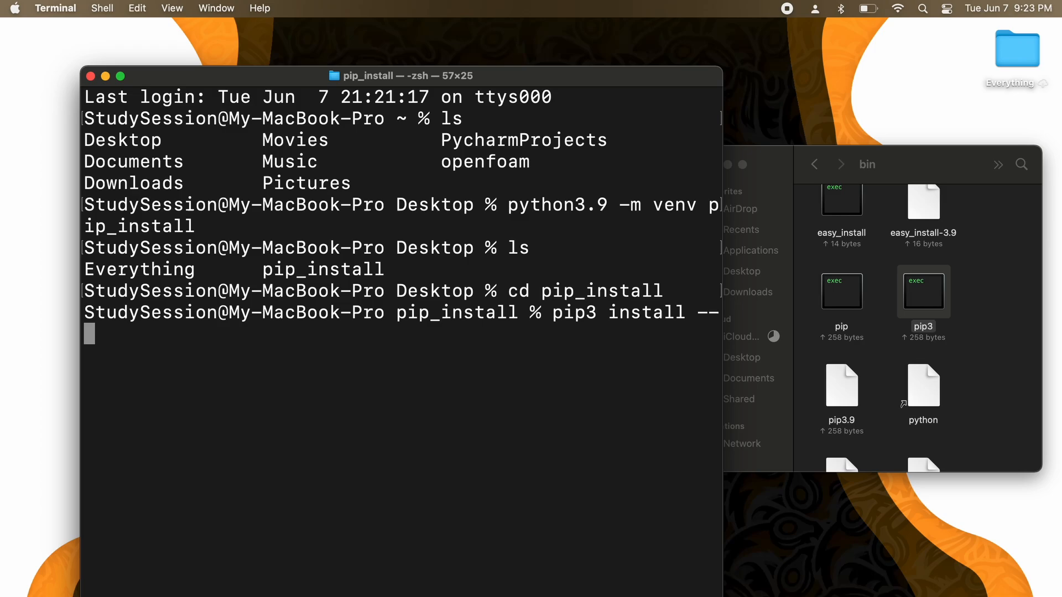
type("upgrade pip")
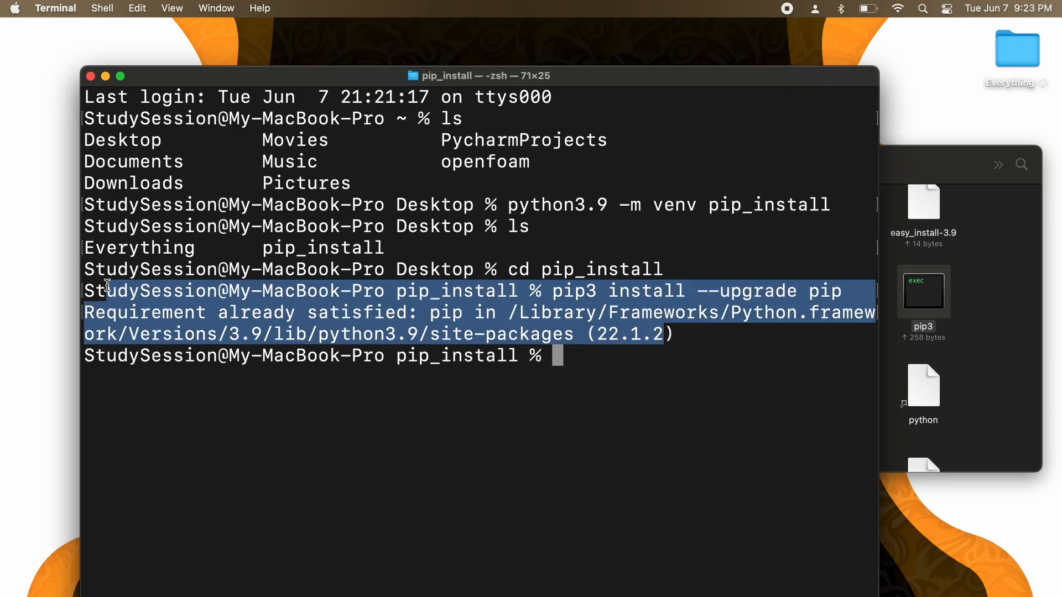
Step: Type a note at the prompt: already have the latest version, otherwise it will install it
type("I already")
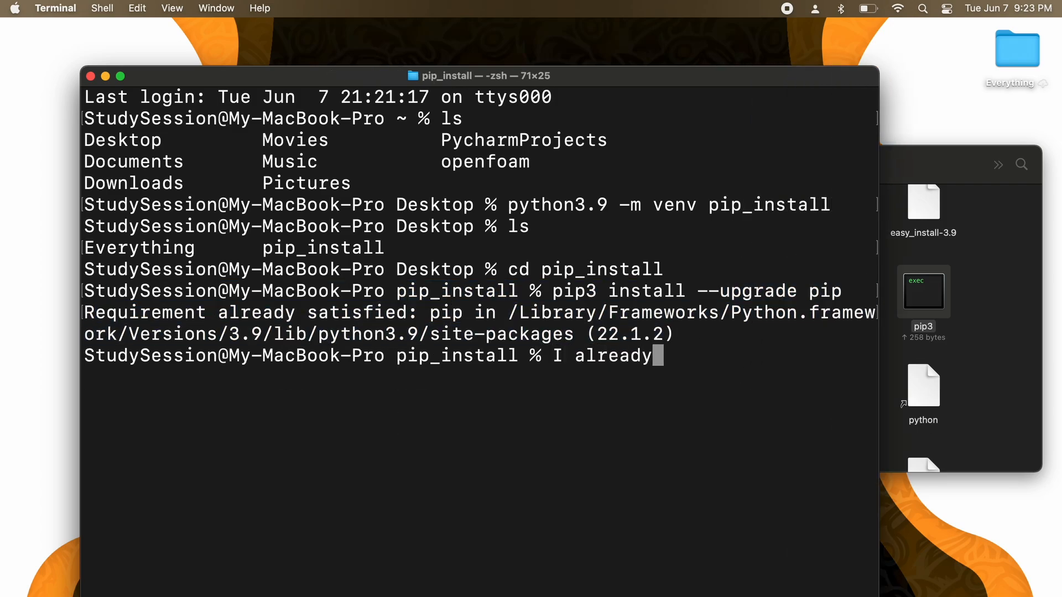
type("have the latest version, but if you do")
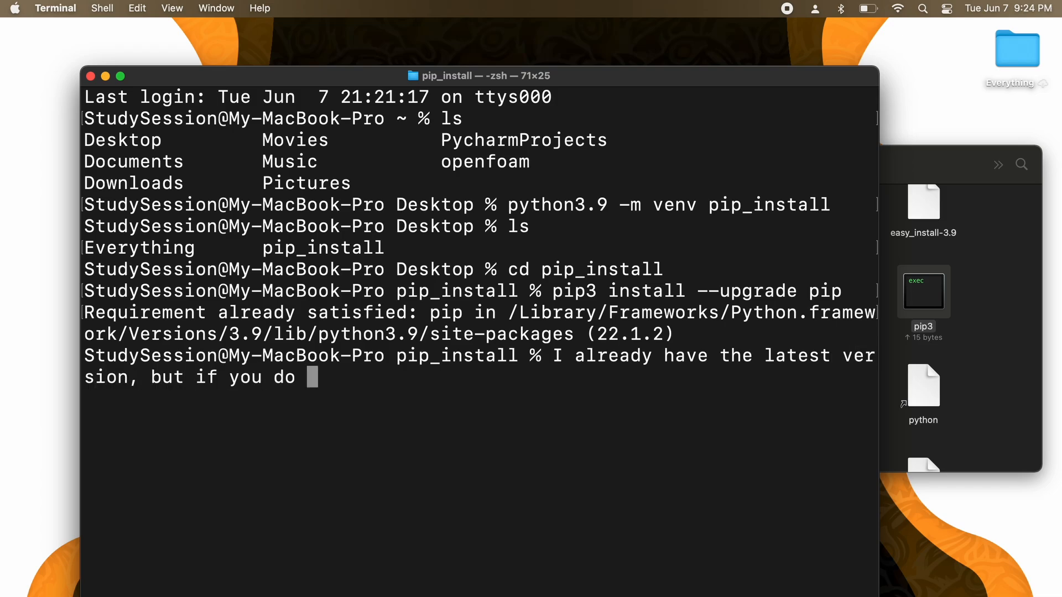
type("not it will install it!")
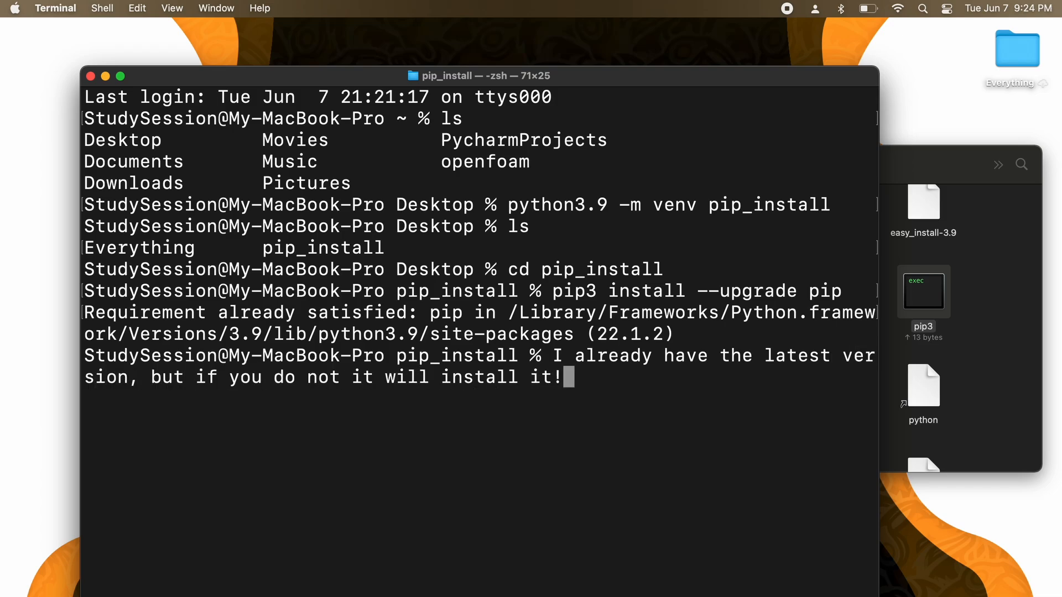